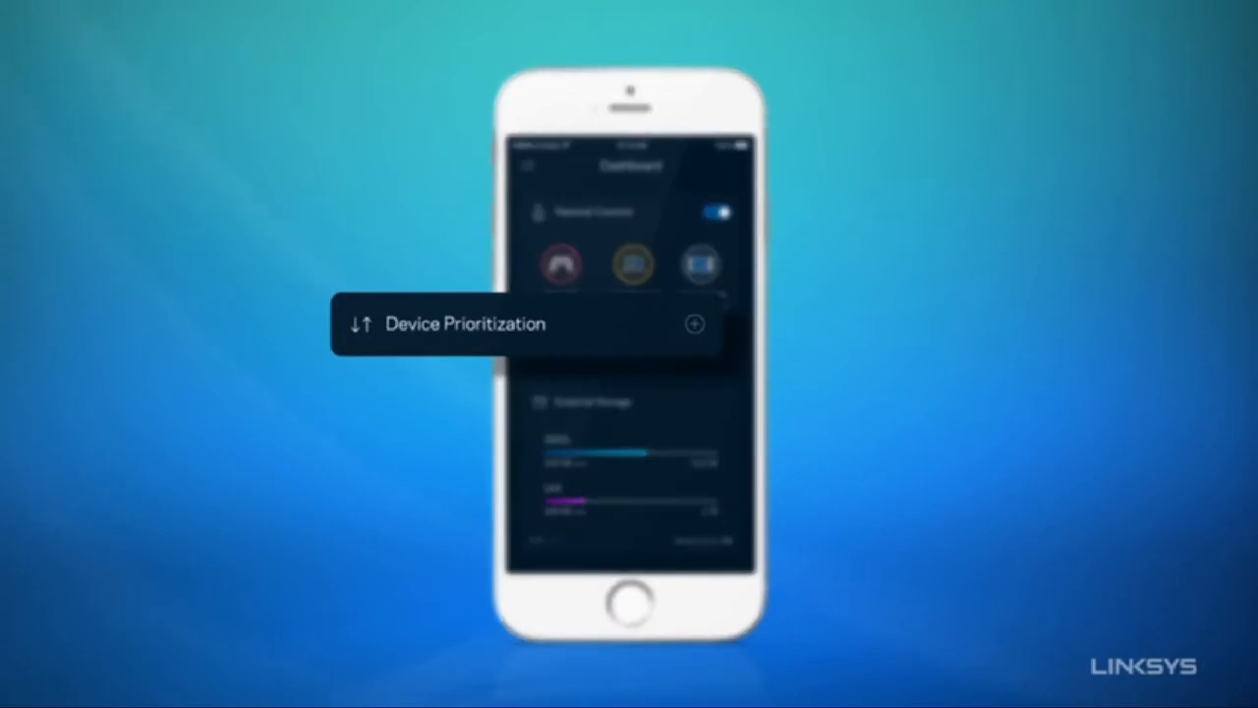
- Add the Downstairs TV and other devices to Device Prioritization, up to three
{"action": "left_click", "coordinate": [464, 323]}
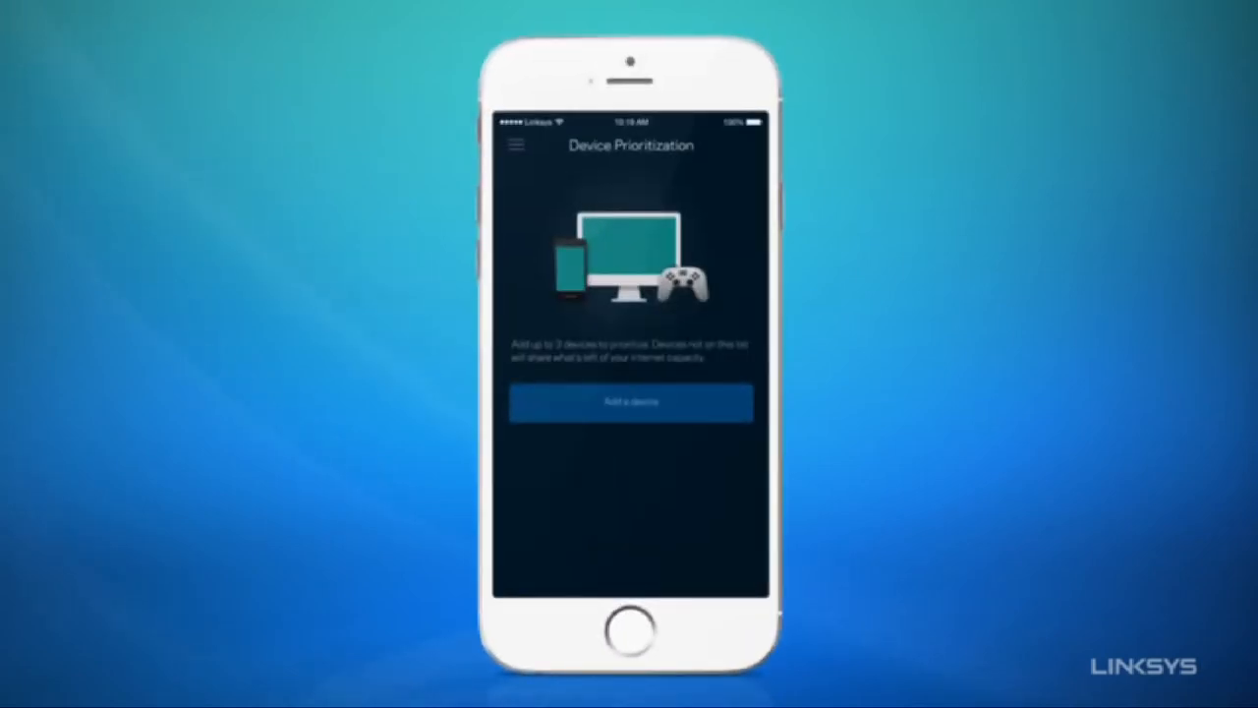
{"action": "left_click", "coordinate": [630, 401]}
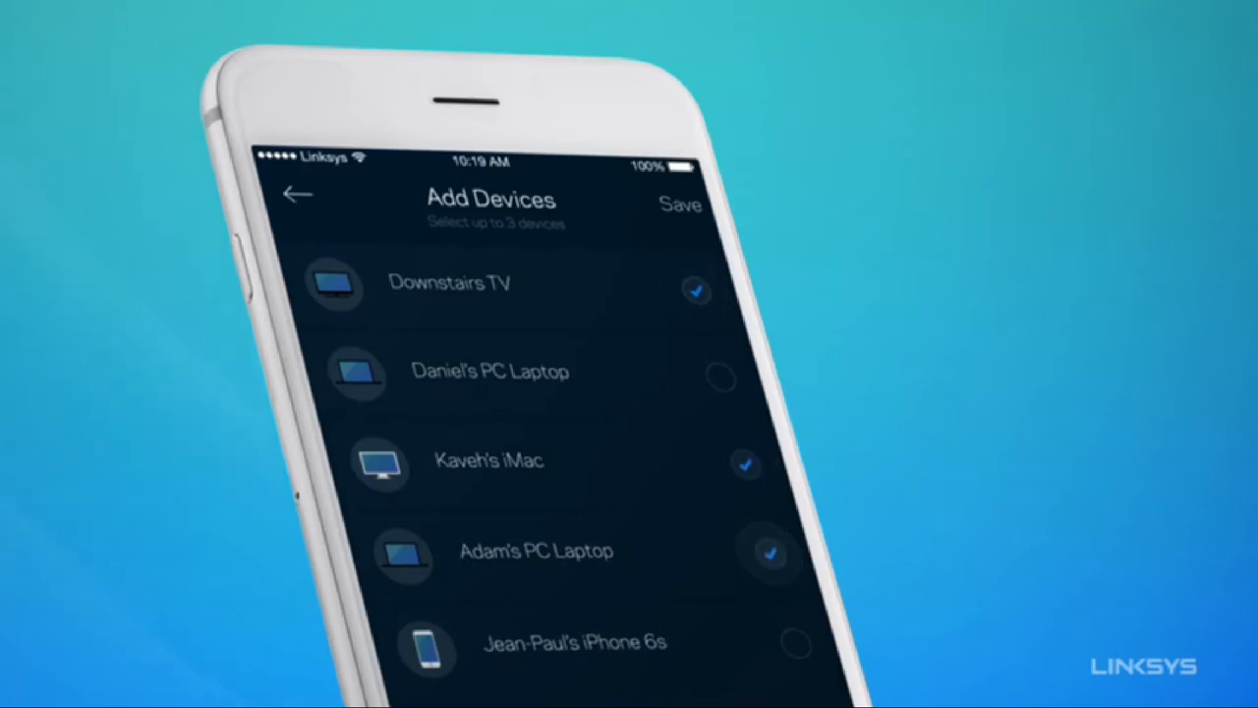
{"action": "left_click", "coordinate": [678, 204]}
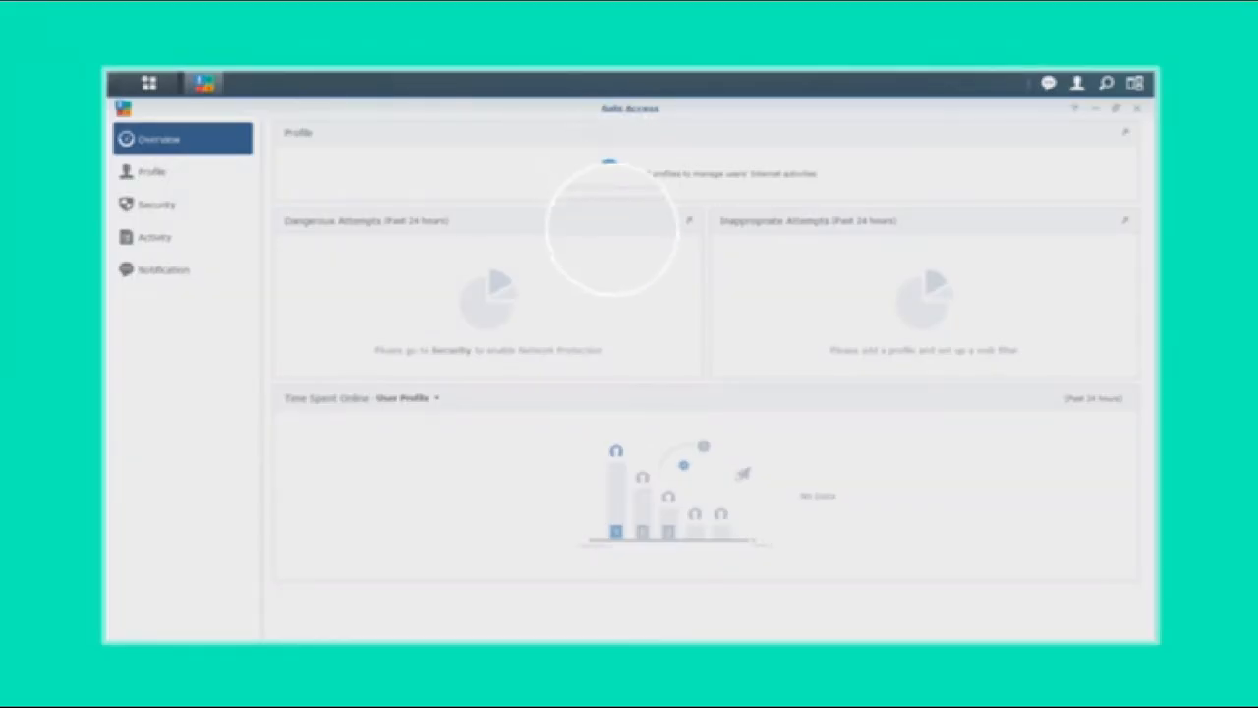
- Start a new Safe Access profile with User Profile as its type
{"action": "left_click", "coordinate": [609, 173]}
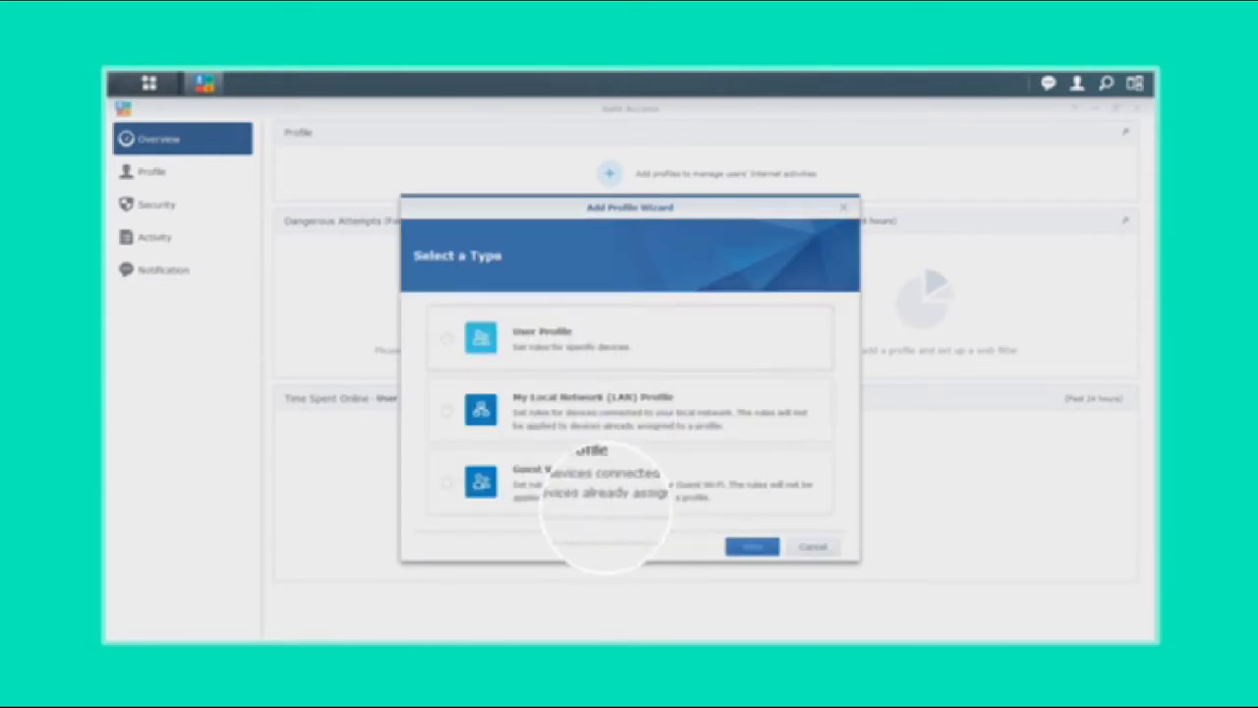
{"action": "left_click", "coordinate": [448, 338]}
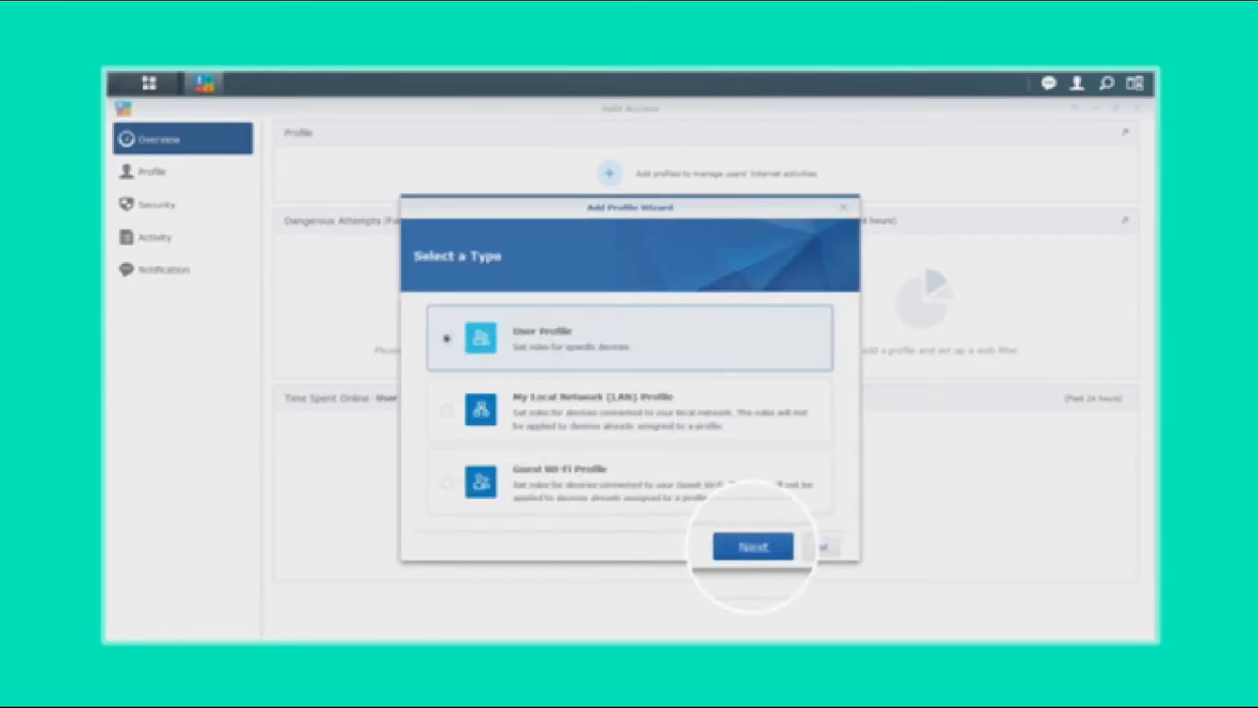
{"action": "left_click", "coordinate": [751, 545]}
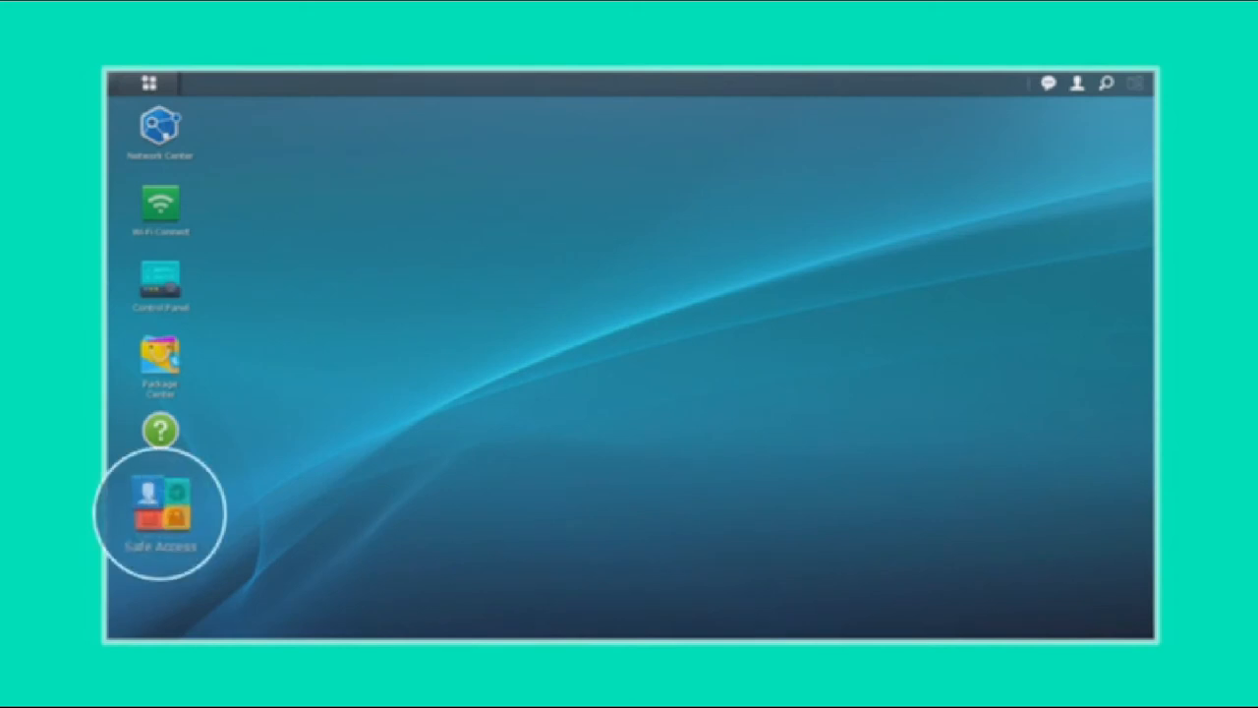
- Launch Safe Access and begin the Add Profile wizard
{"action": "double_click", "coordinate": [160, 507]}
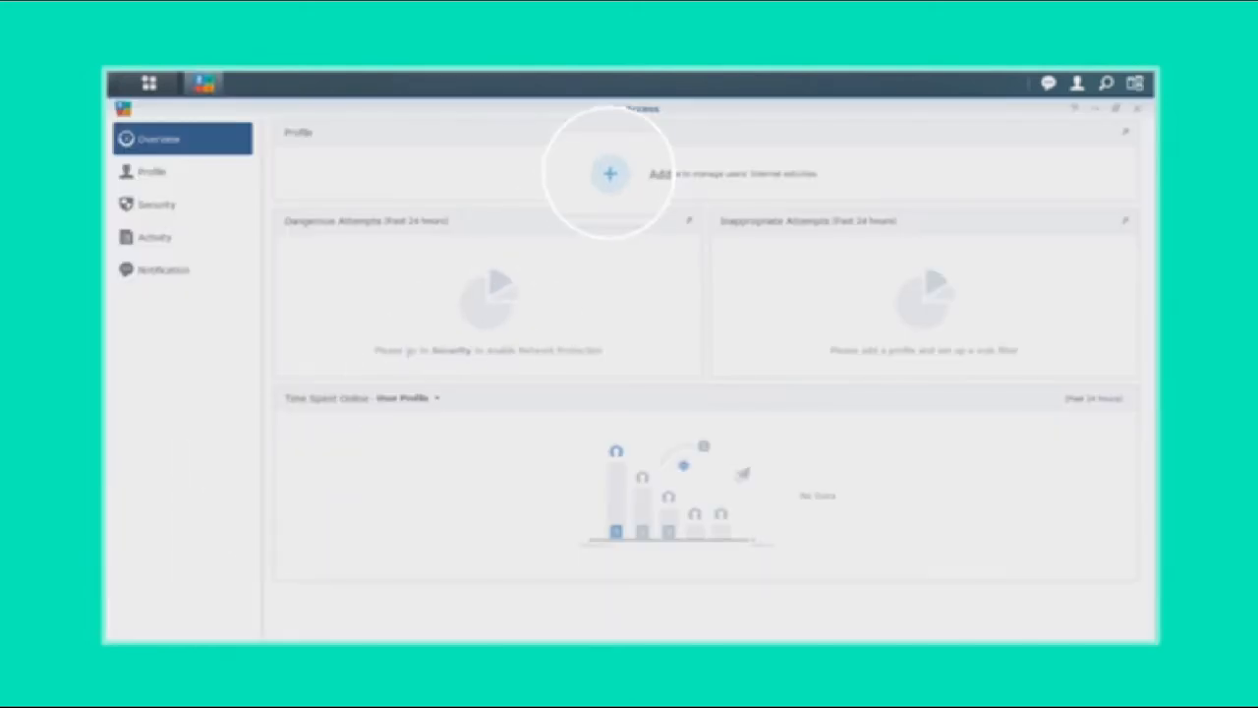
{"action": "left_click", "coordinate": [609, 174]}
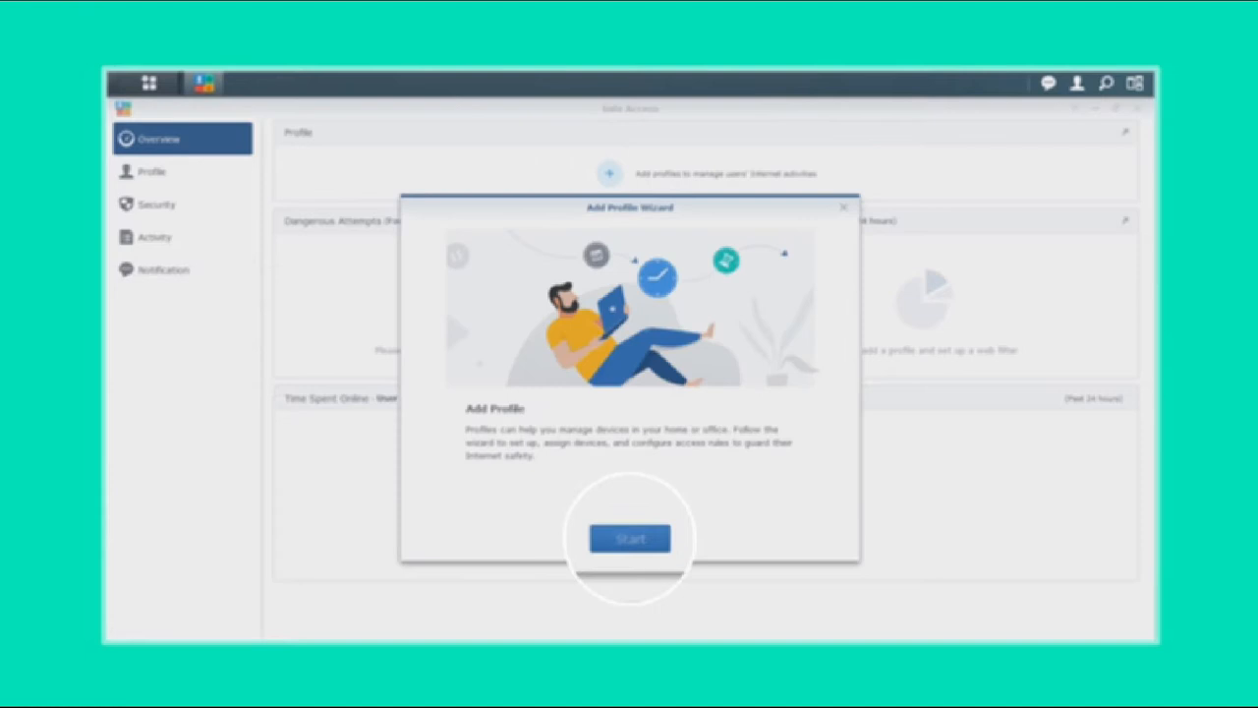
{"action": "left_click", "coordinate": [629, 538]}
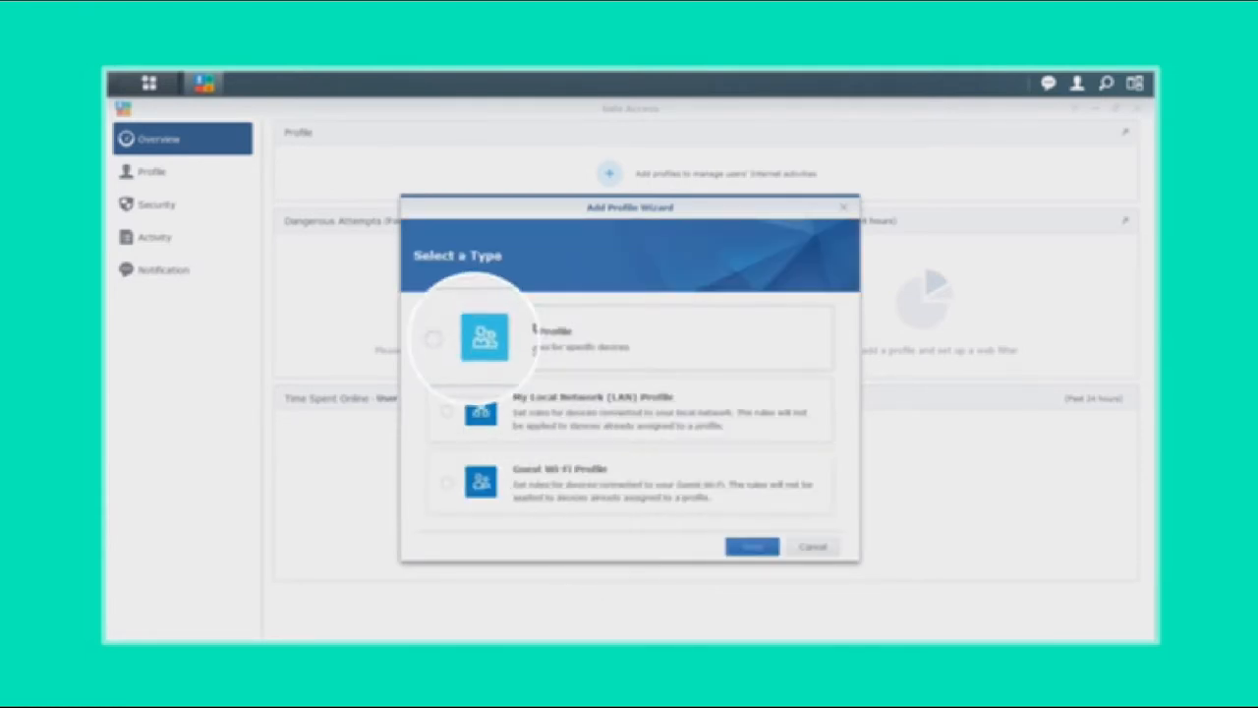
- Create a named user profile with the phone and laptop assigned
{"action": "left_click", "coordinate": [751, 545]}
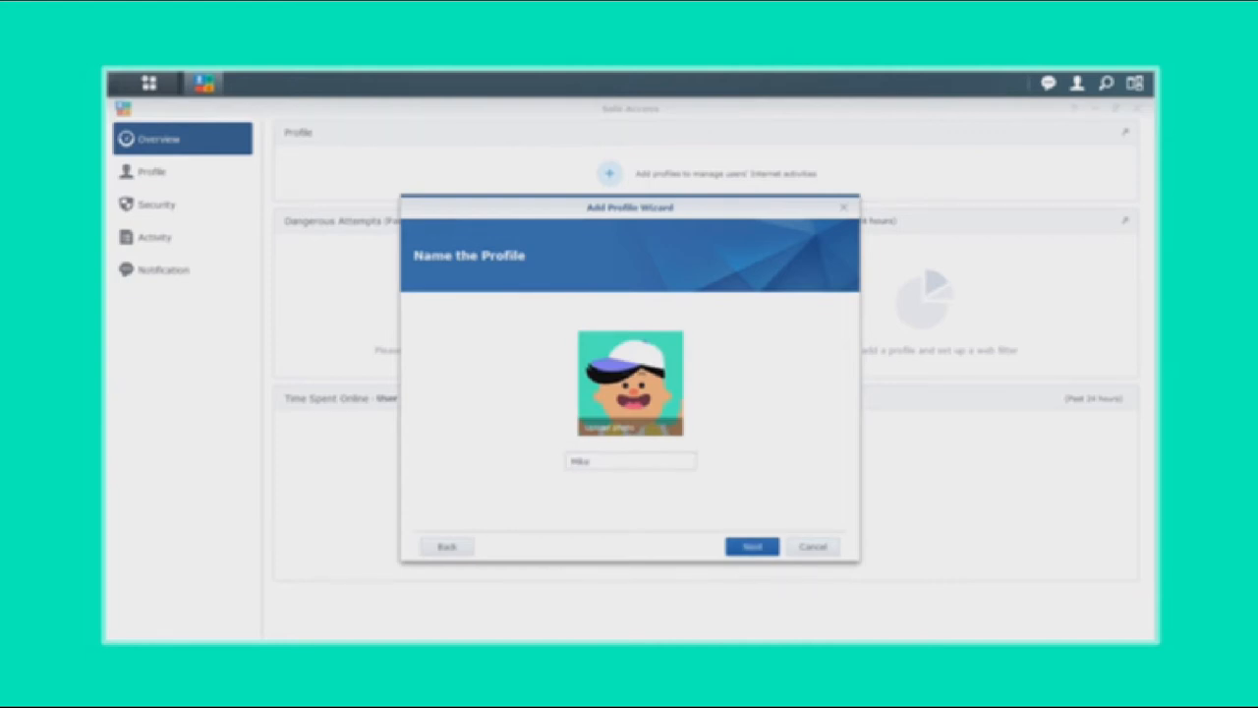
{"action": "left_click", "coordinate": [750, 545]}
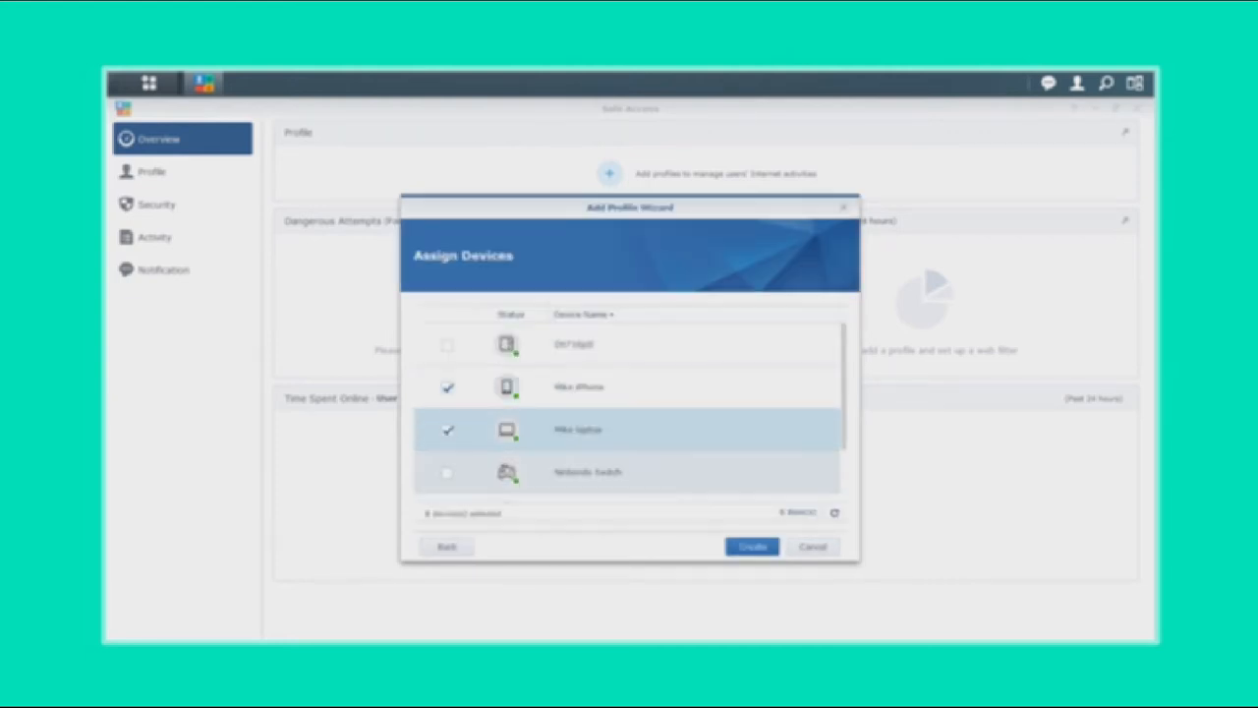
{"action": "left_click", "coordinate": [751, 546]}
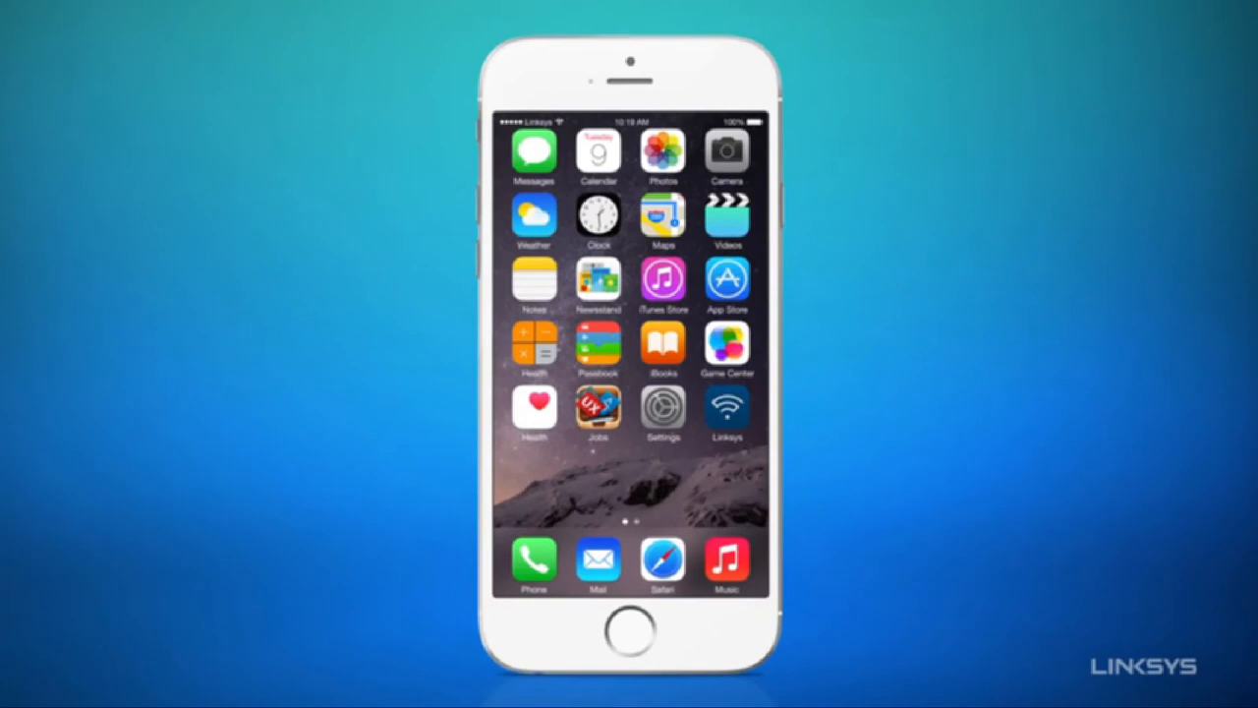
- Share guest Wi-Fi details with Charles, then review blocked devices and blocked sites
{"action": "left_click", "coordinate": [728, 406]}
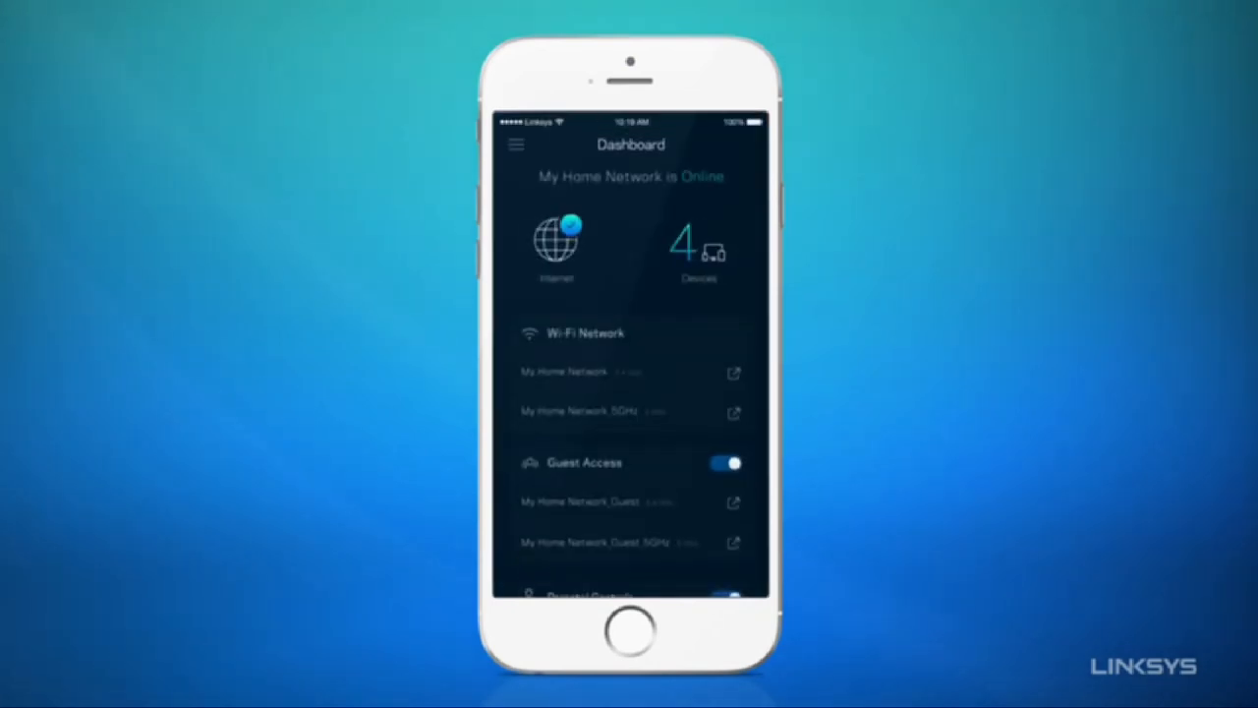
{"action": "scroll", "scroll_direction": "down", "scroll_amount": 3}
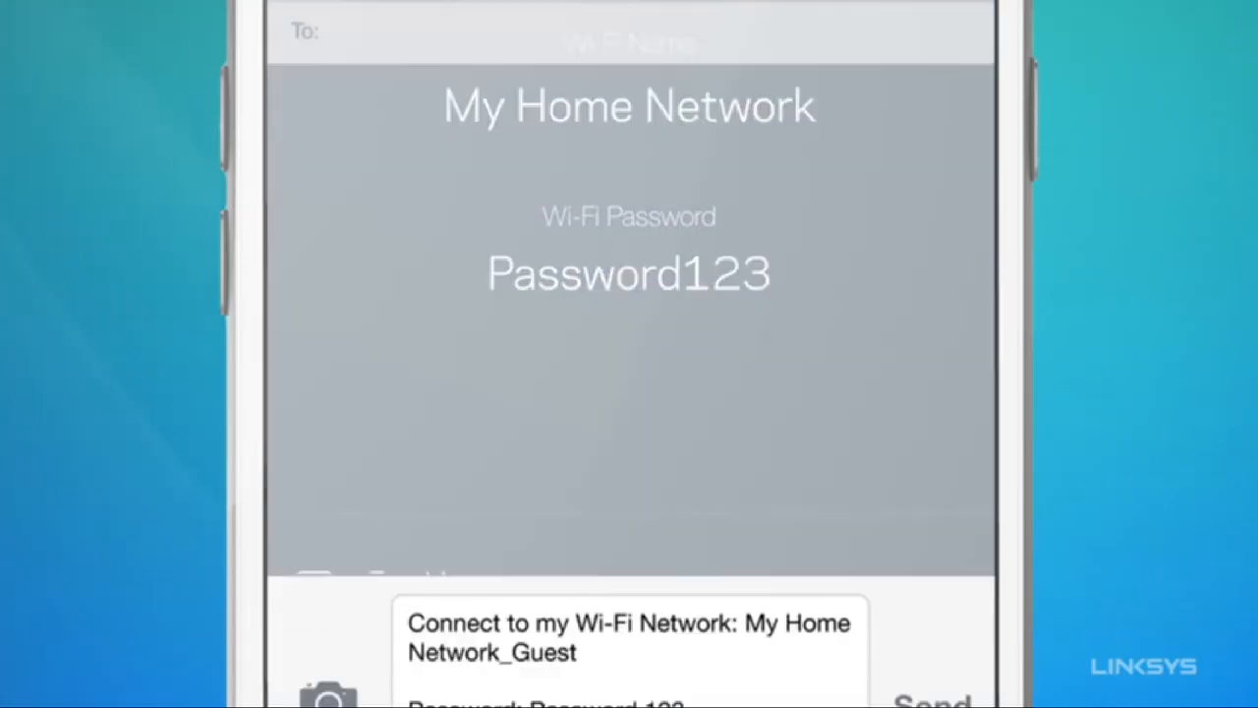
{"action": "type", "text": "Charles"}
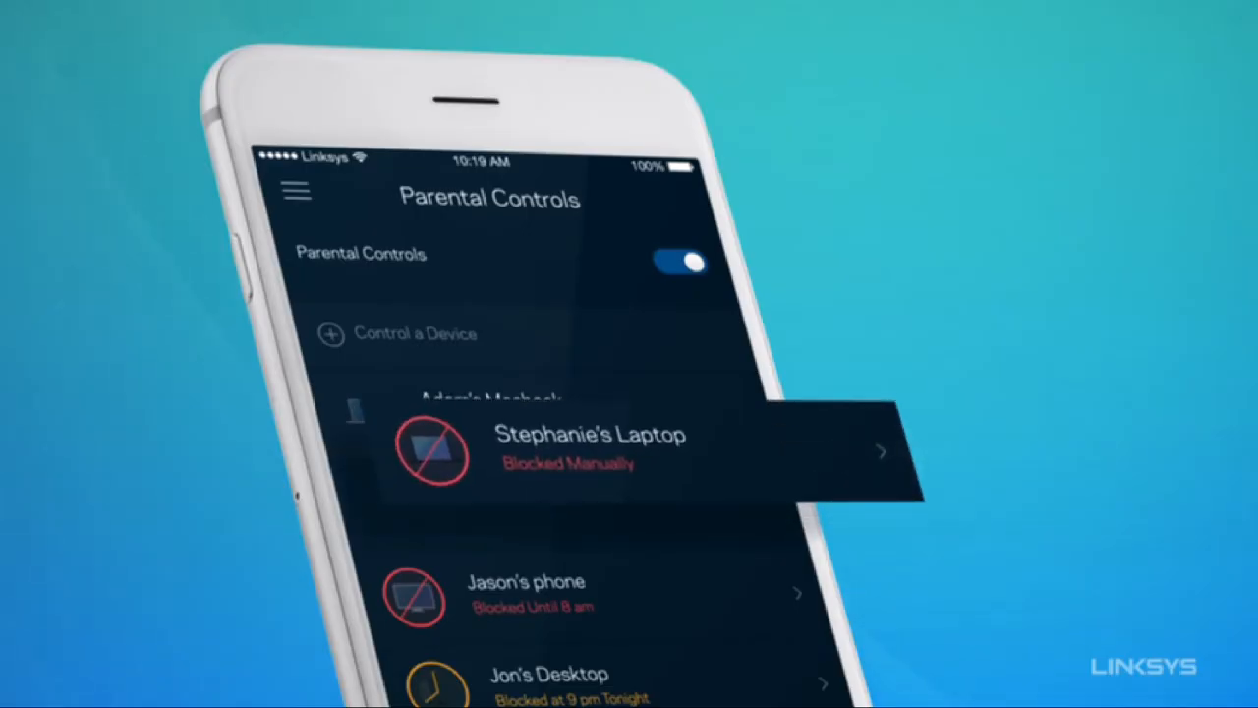
{"action": "left_click", "coordinate": [589, 447]}
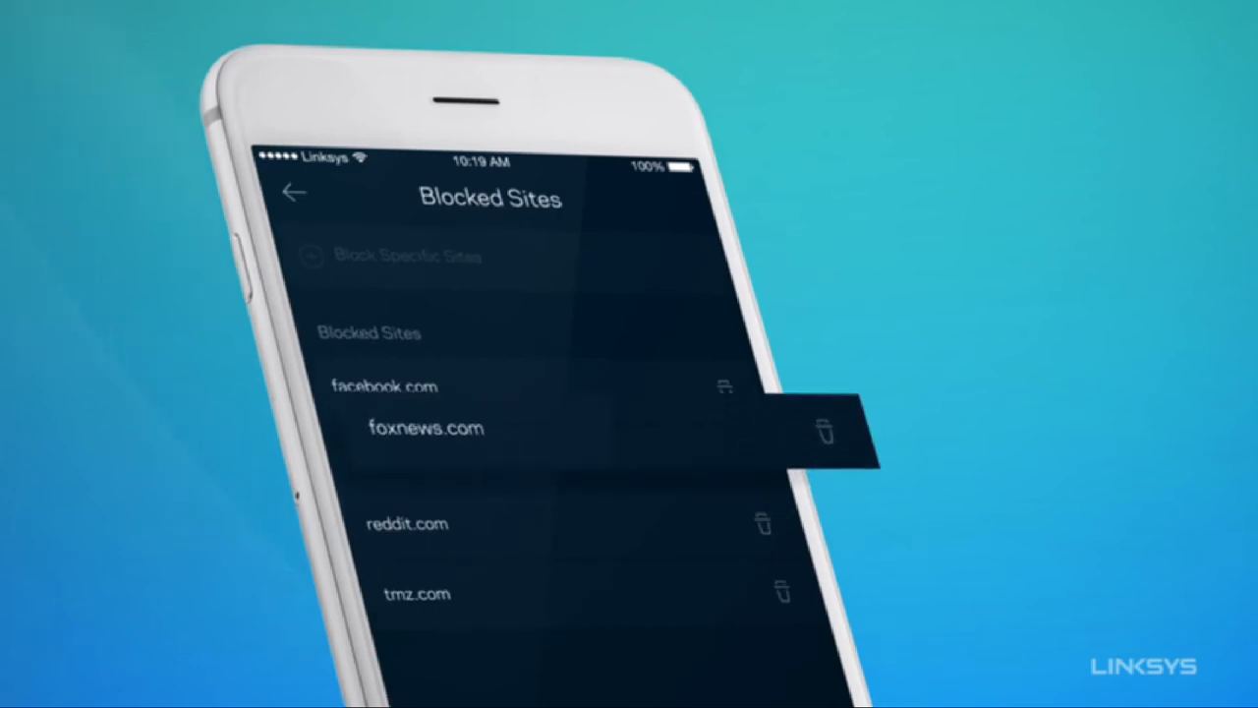
{"action": "left_click", "coordinate": [823, 431]}
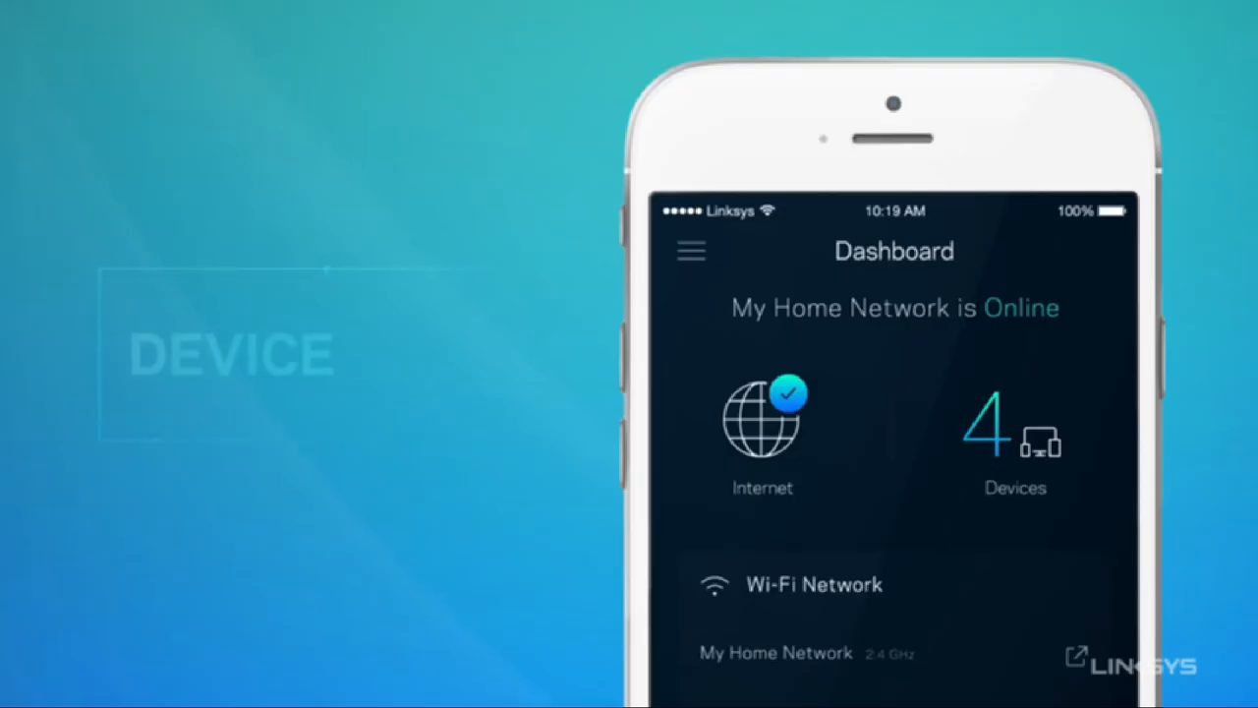
- Press Home to close the Linksys dashboard
{"action": "left_click", "coordinate": [1014, 432]}
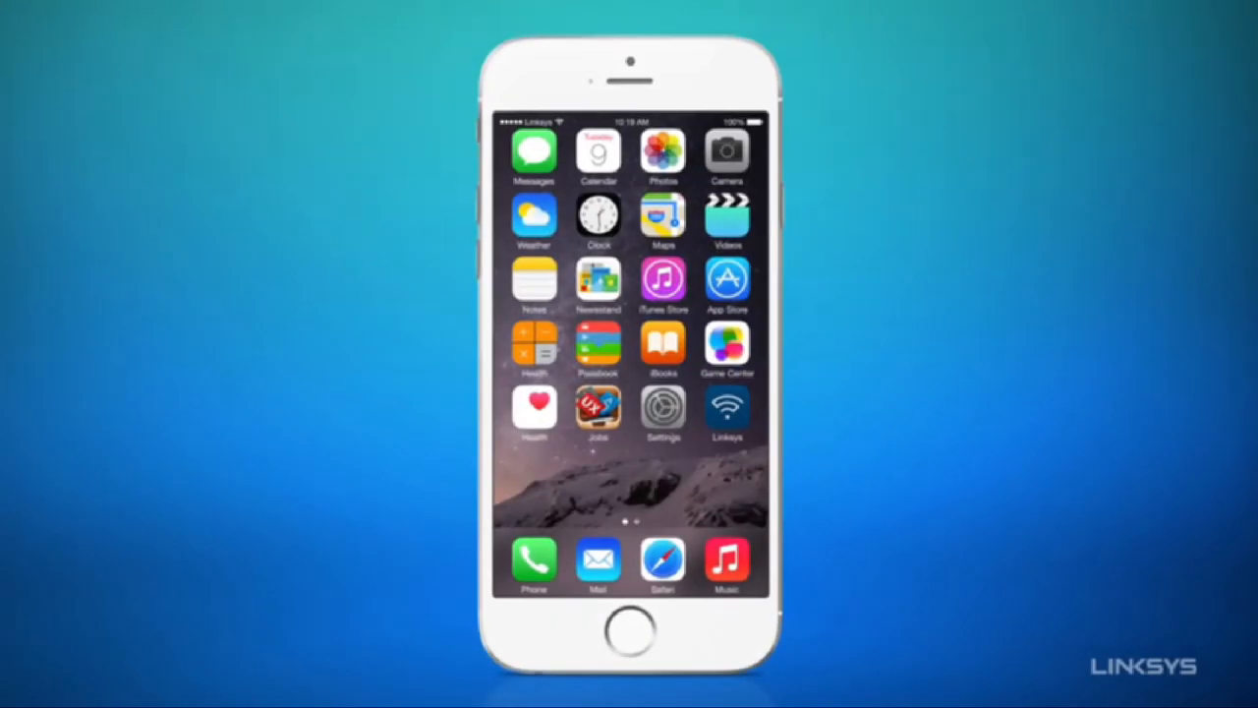
- Reopen Linksys and scroll to parental controls and device prioritization entries
{"action": "left_click", "coordinate": [728, 406]}
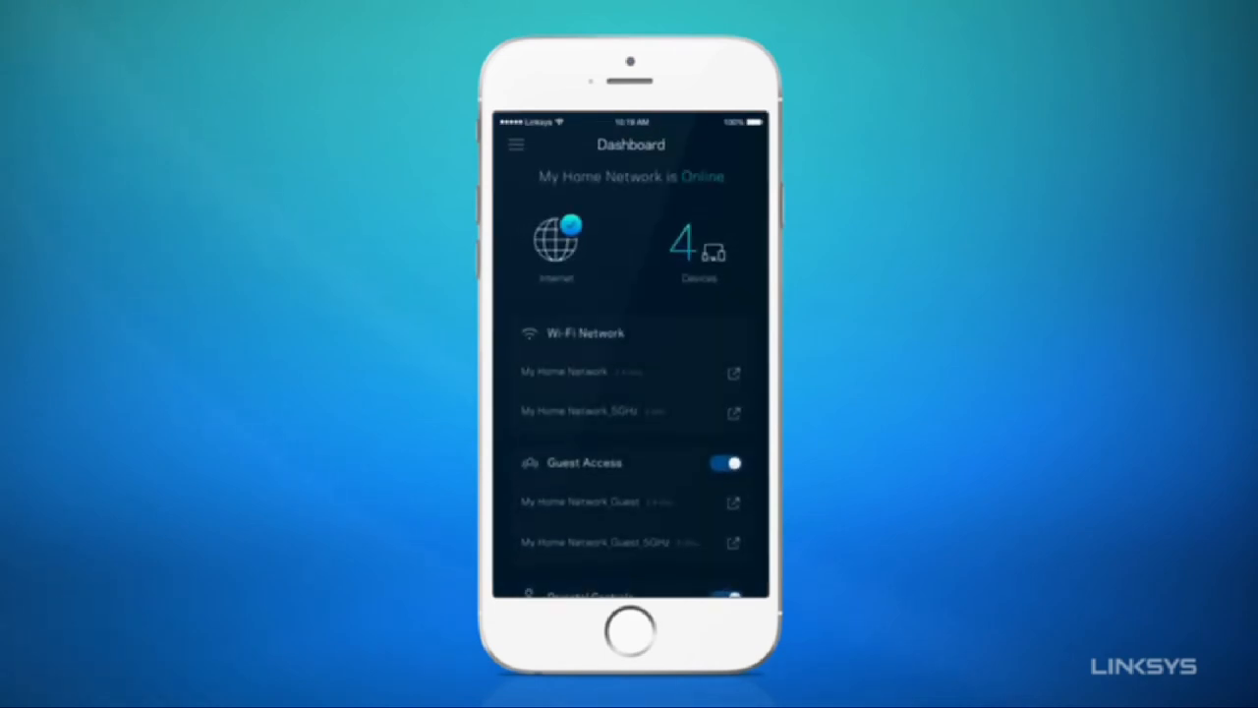
{"action": "scroll", "scroll_direction": "down", "scroll_amount": 3}
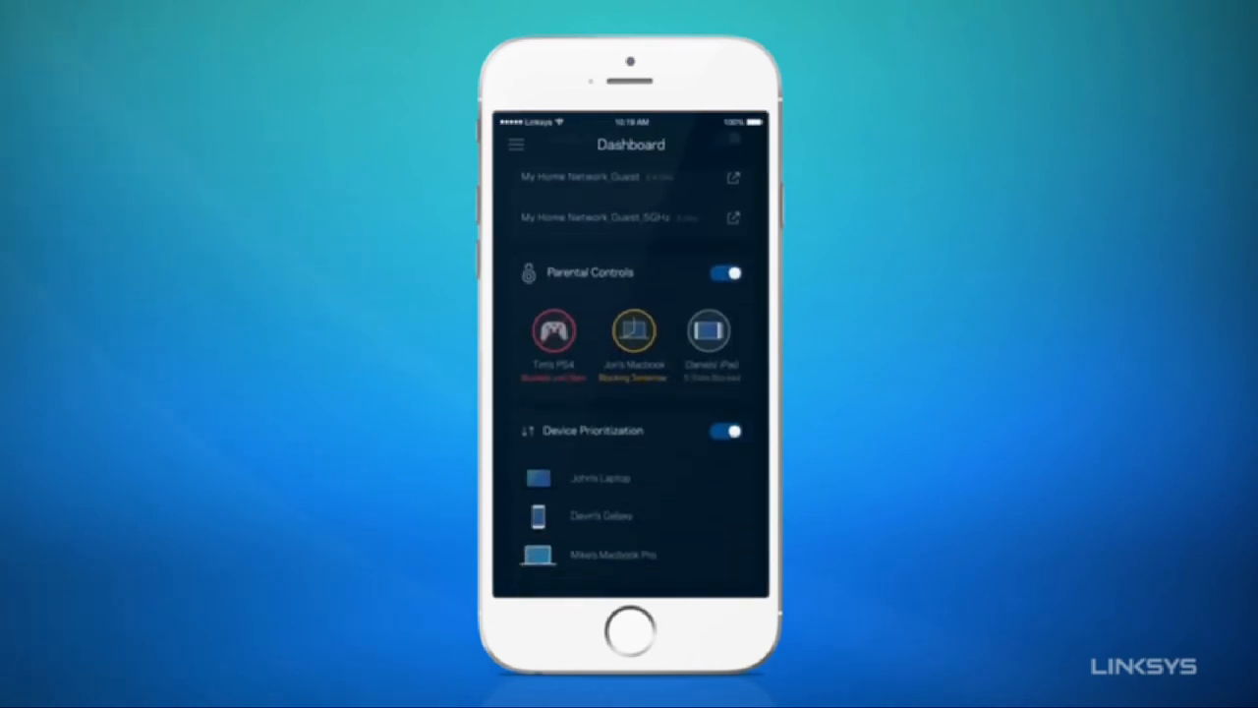